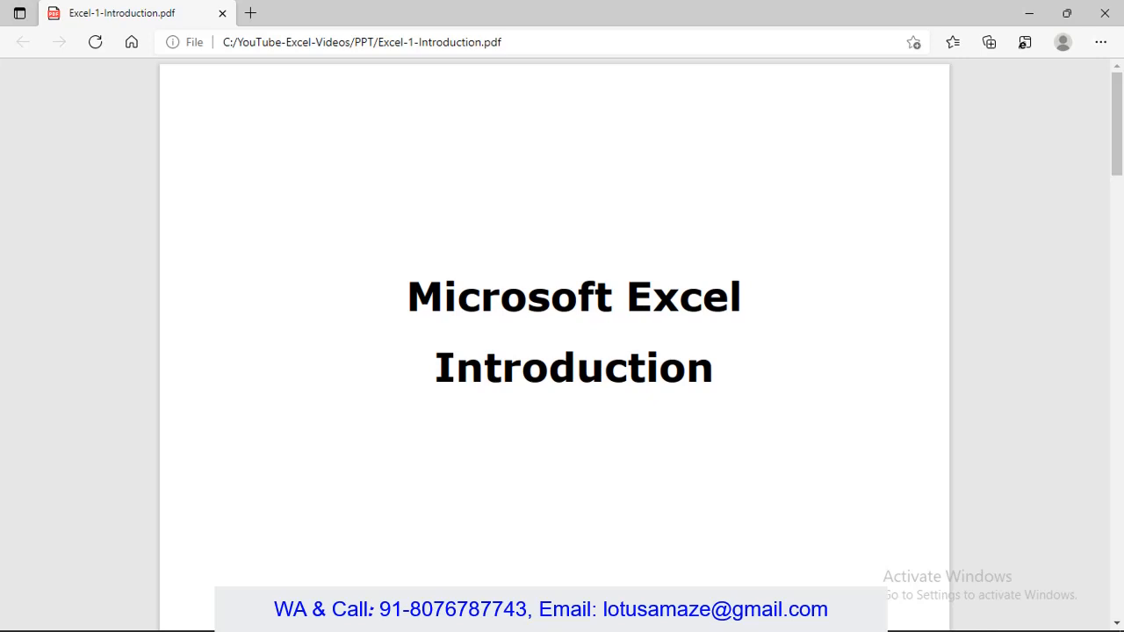
# Scroll the introduction PDF down from the title page to the 'What is Microsoft Excel' page.
pyautogui.scroll(-3)
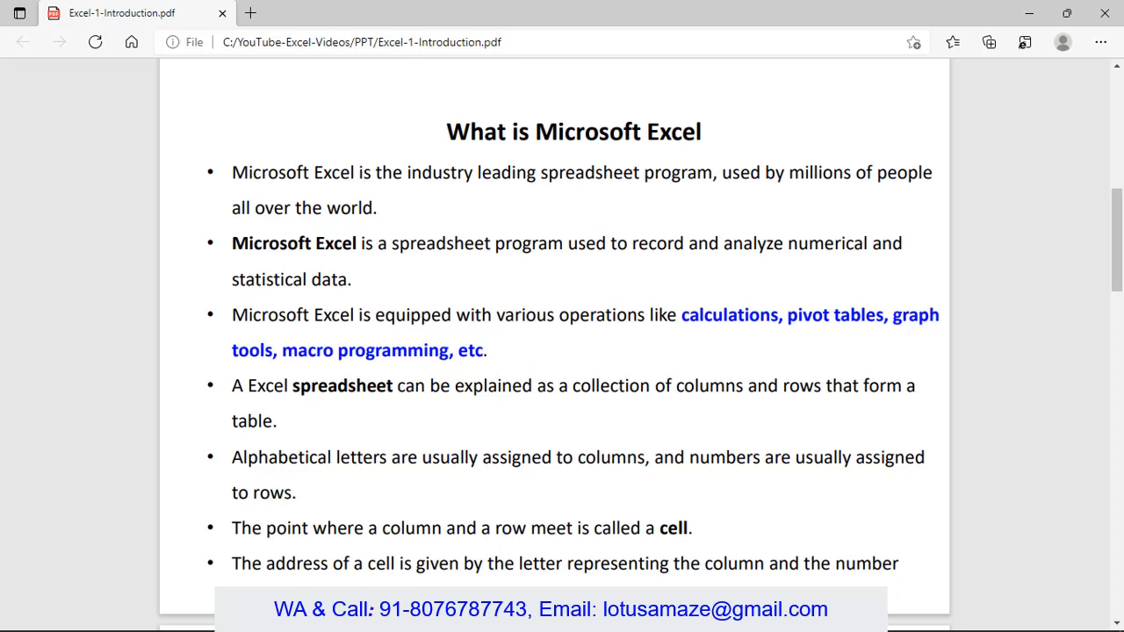
pyautogui.scroll(-3)
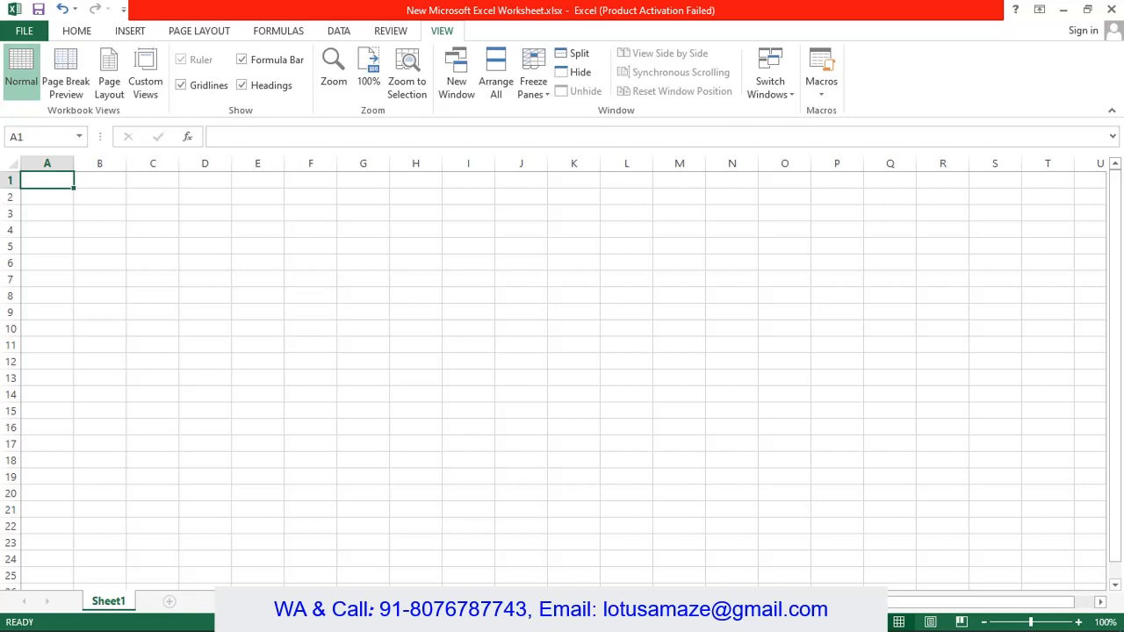
pyautogui.moveTo(745, 443)
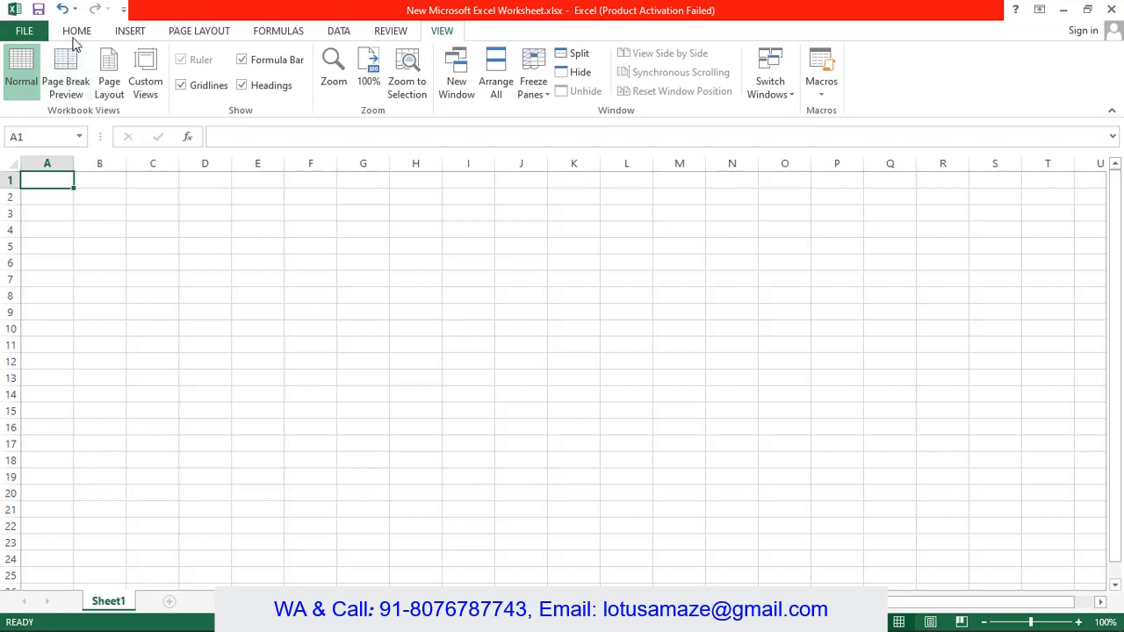
pyautogui.moveTo(274, 44)
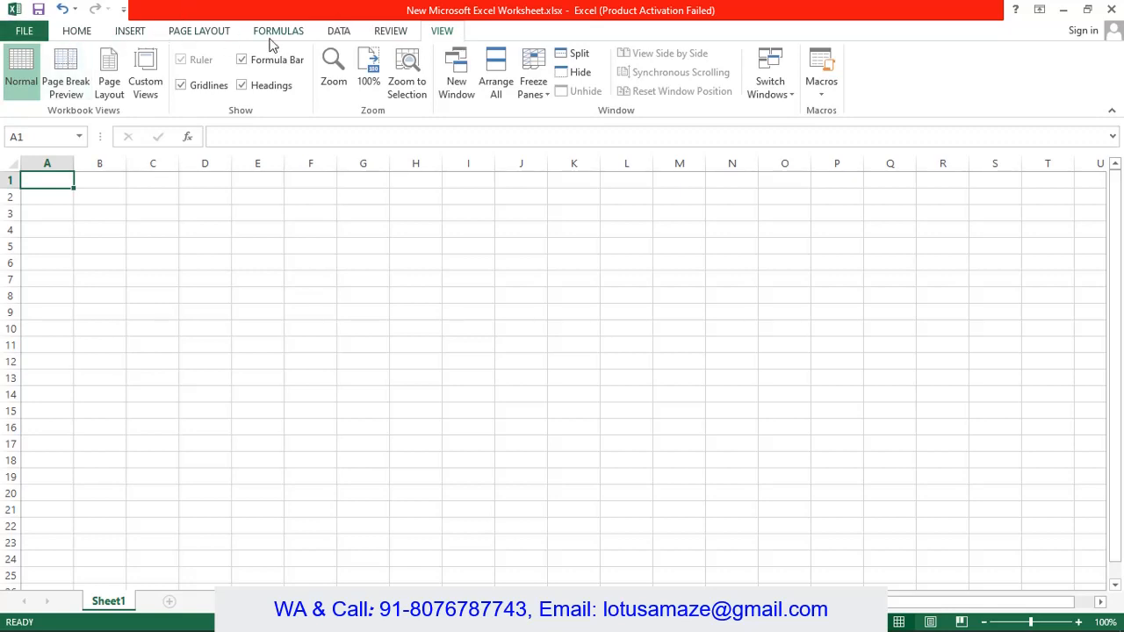
pyautogui.moveTo(436, 46)
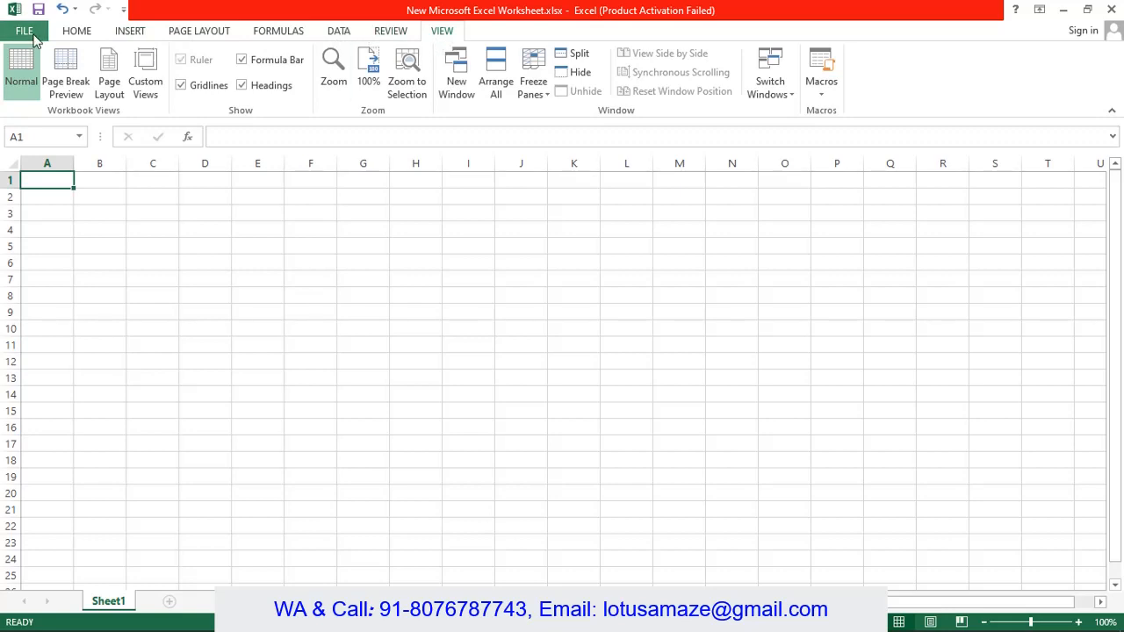
pyautogui.moveTo(35, 42)
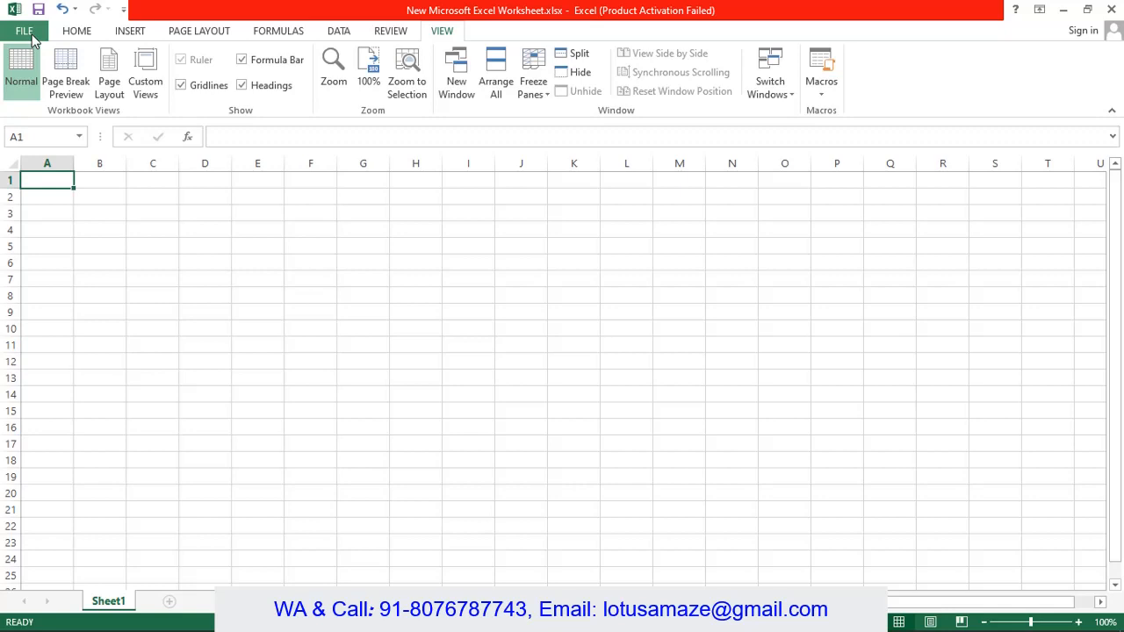
# Show the Home, Insert and Page Layout ribbon commands in turn on the blank workbook.
pyautogui.click(76, 30)
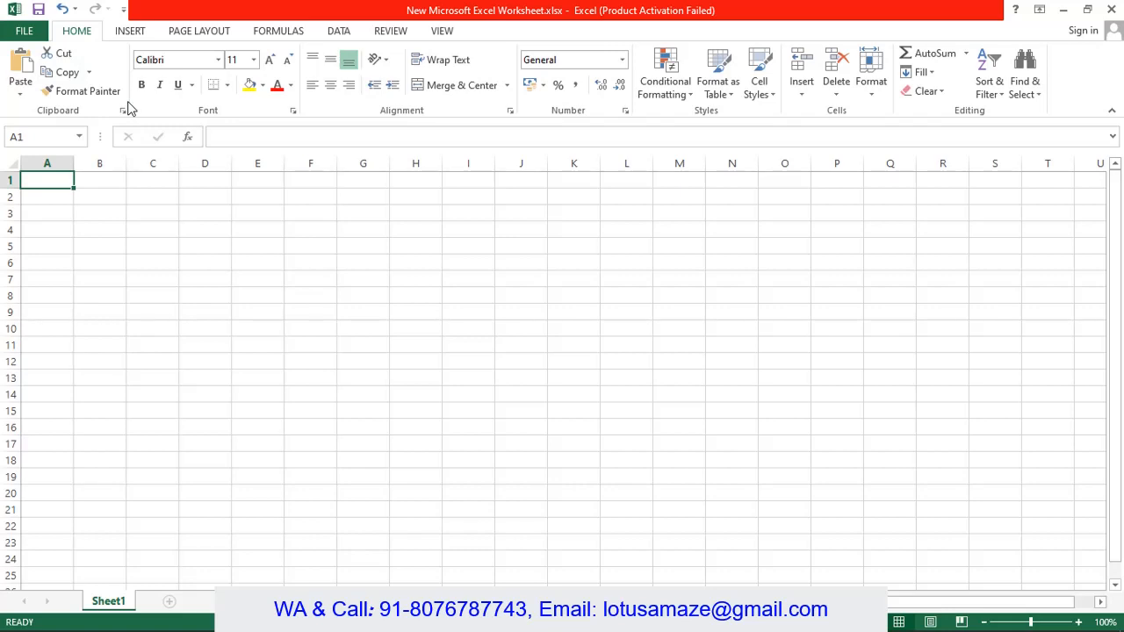
pyautogui.moveTo(240, 117)
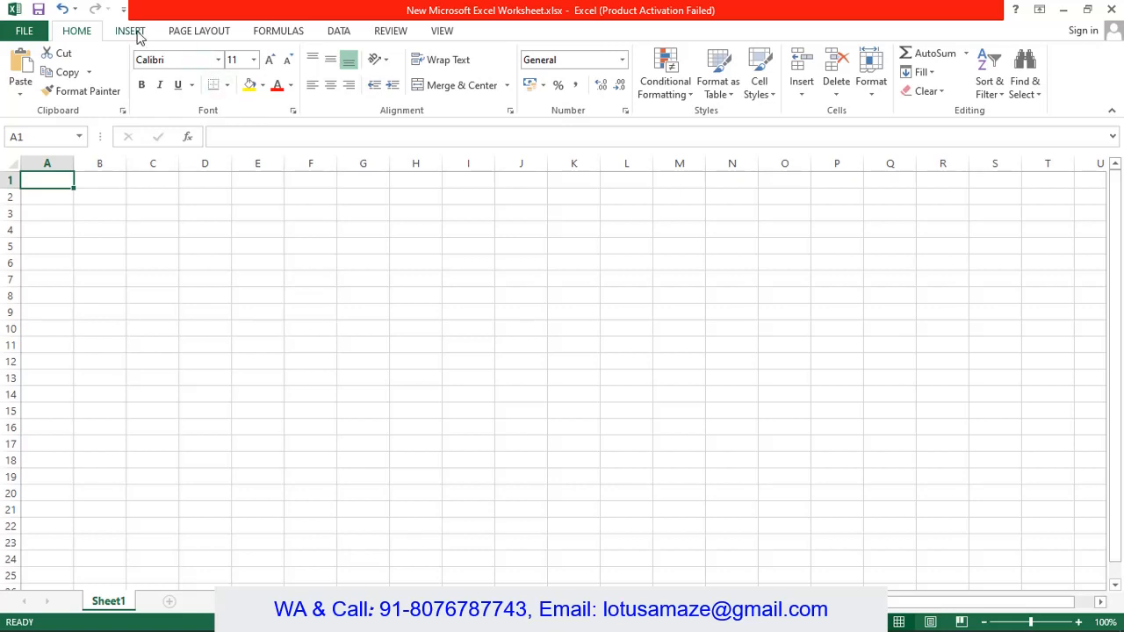
pyautogui.click(129, 31)
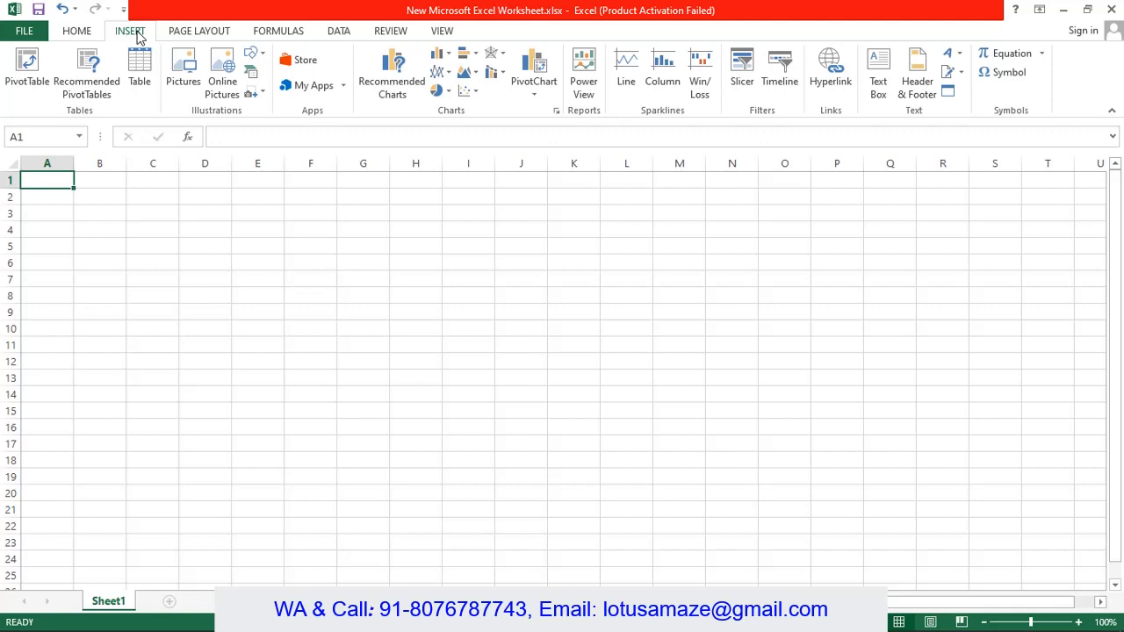
pyautogui.click(198, 30)
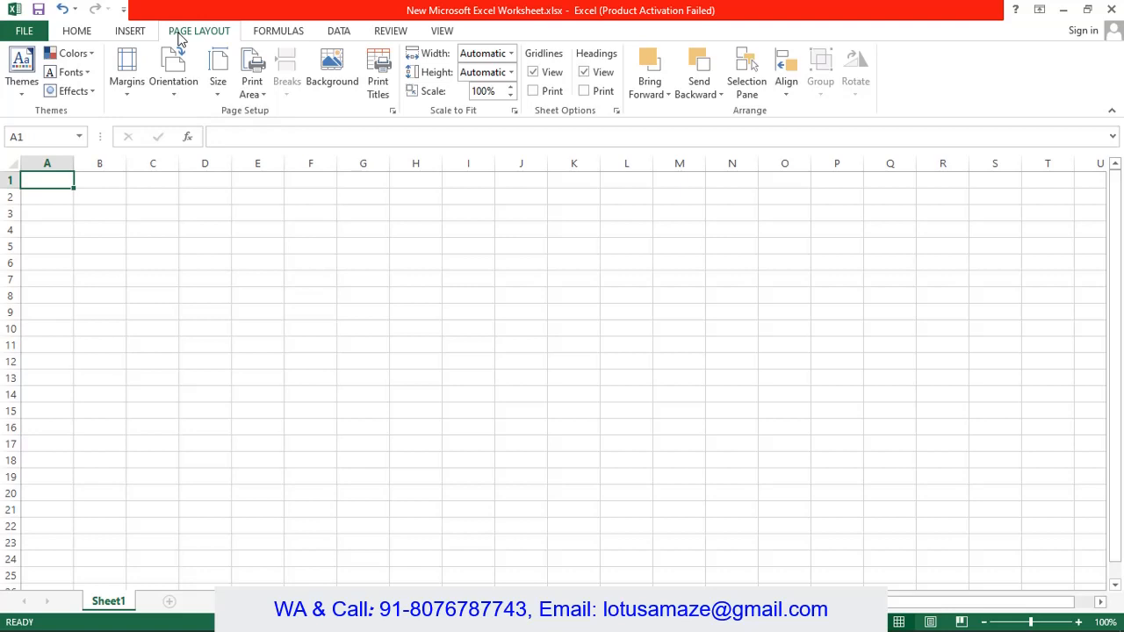
# Show the Formulas, Data, Review and View ribbon commands in turn.
pyautogui.click(278, 31)
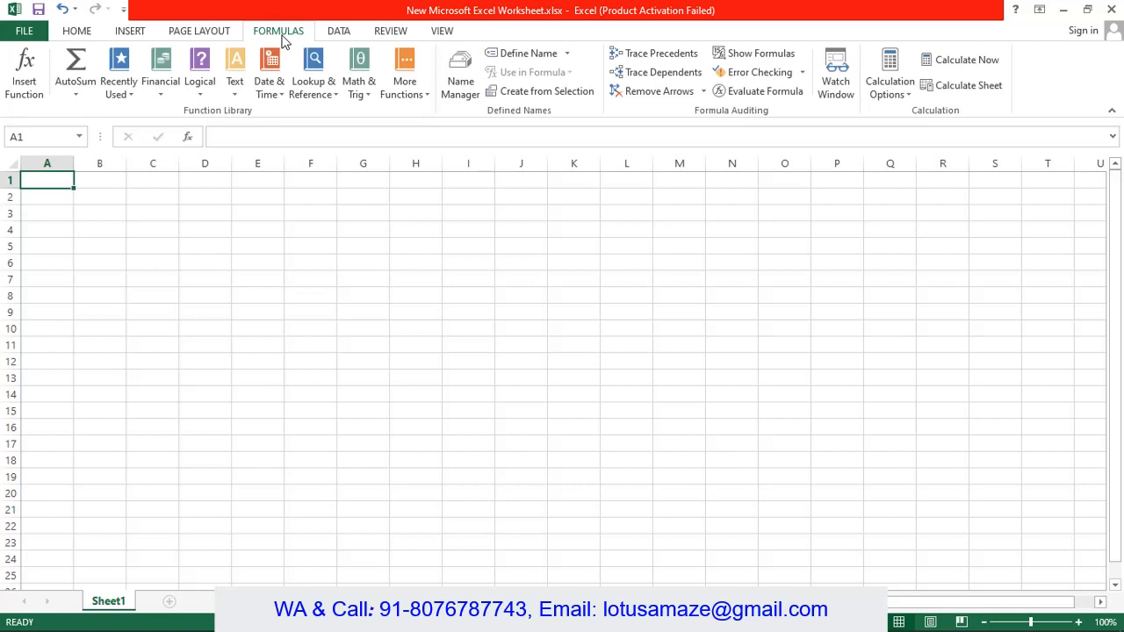
pyautogui.click(339, 30)
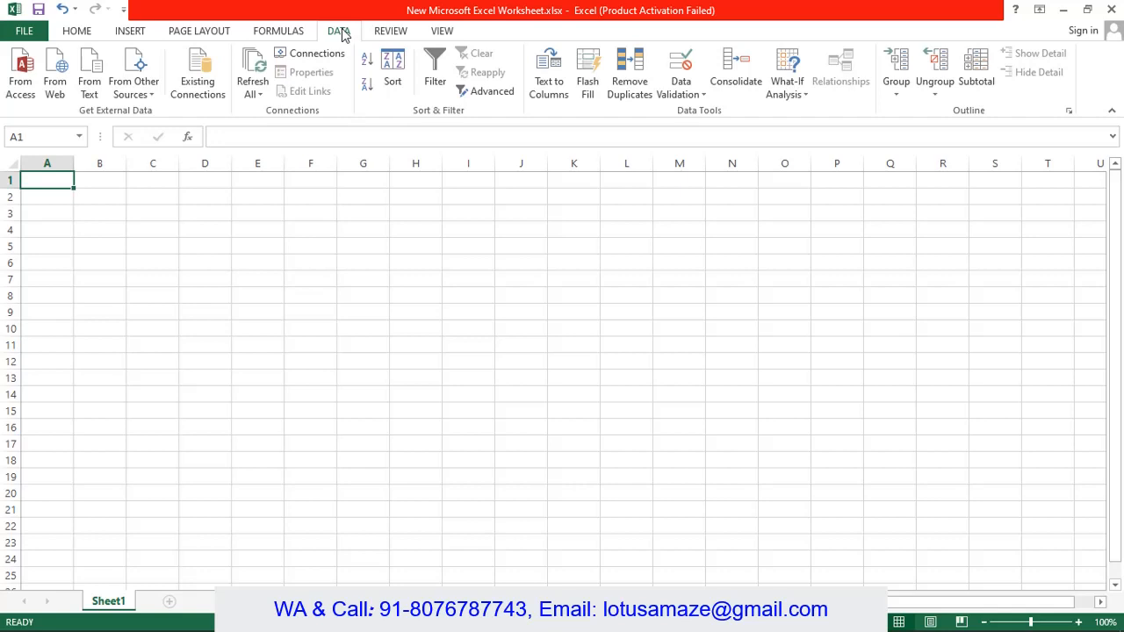
pyautogui.moveTo(369, 40)
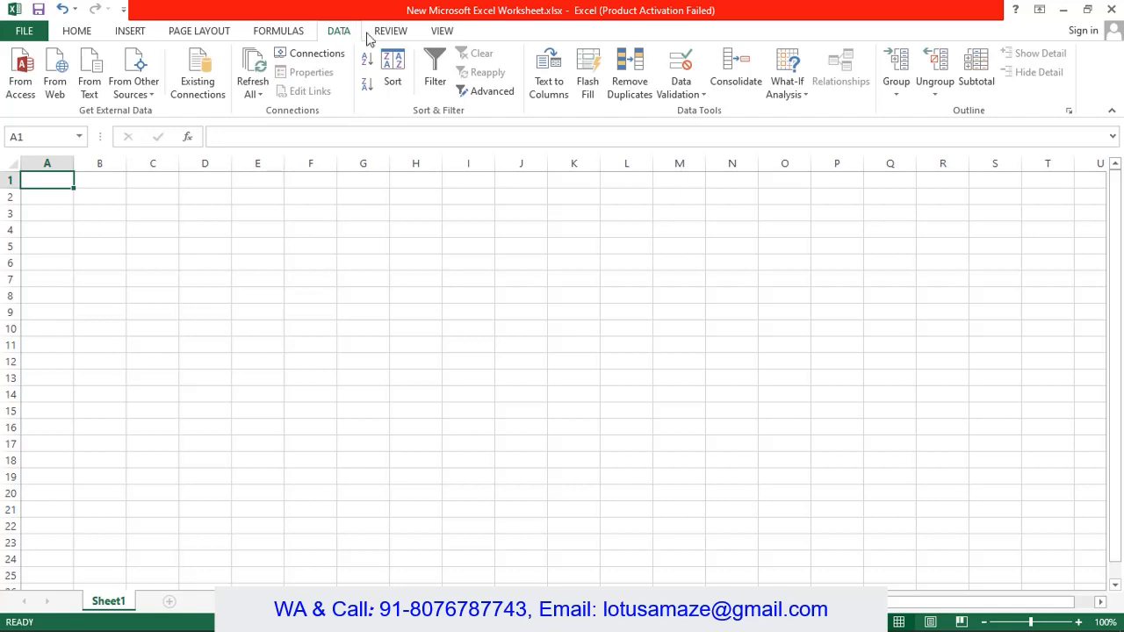
pyautogui.click(390, 31)
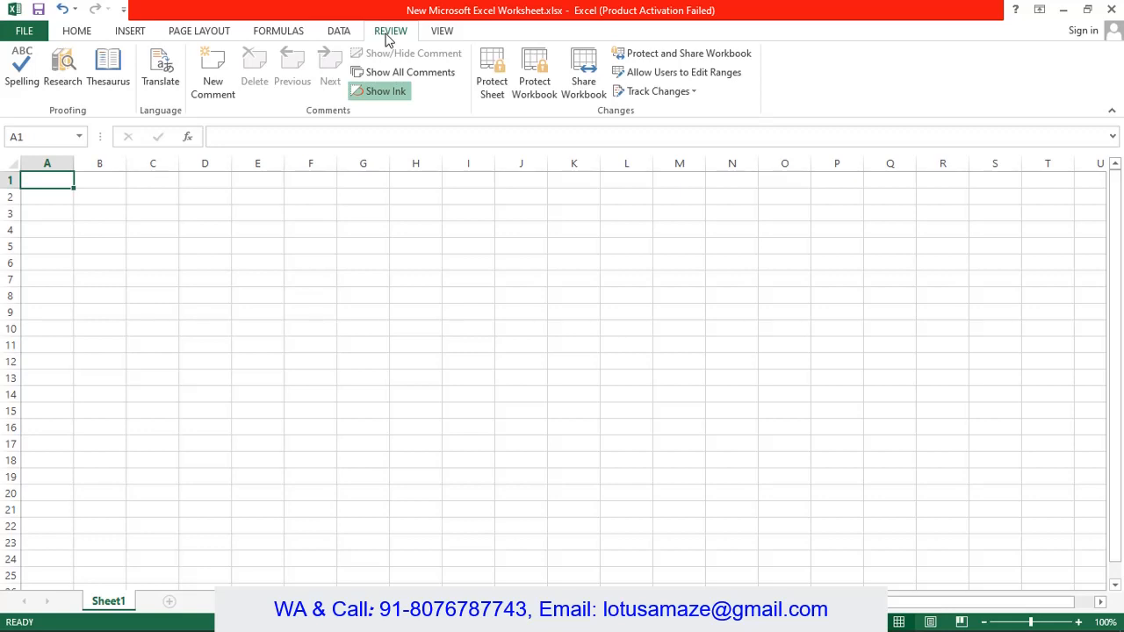
pyautogui.click(442, 31)
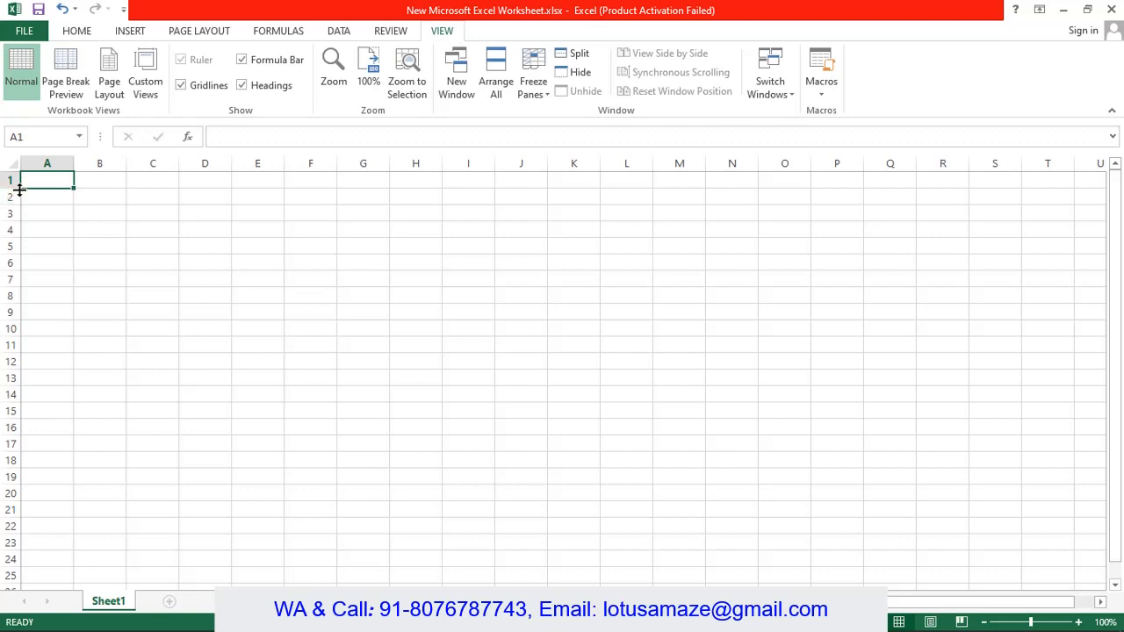
pyautogui.moveTo(11, 296)
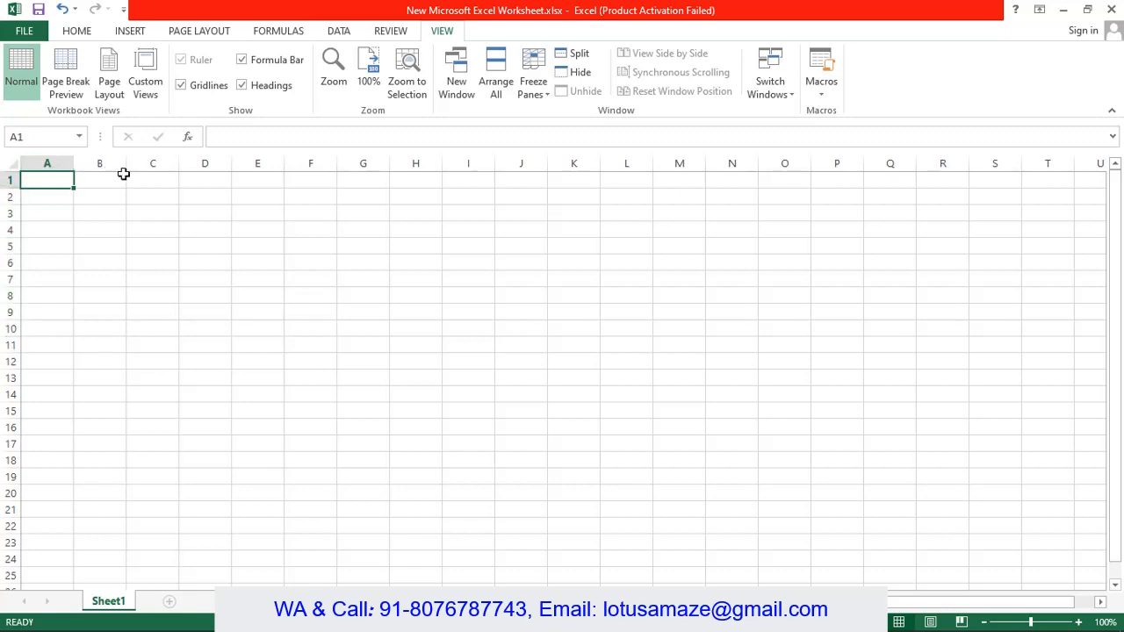
pyautogui.moveTo(322, 174)
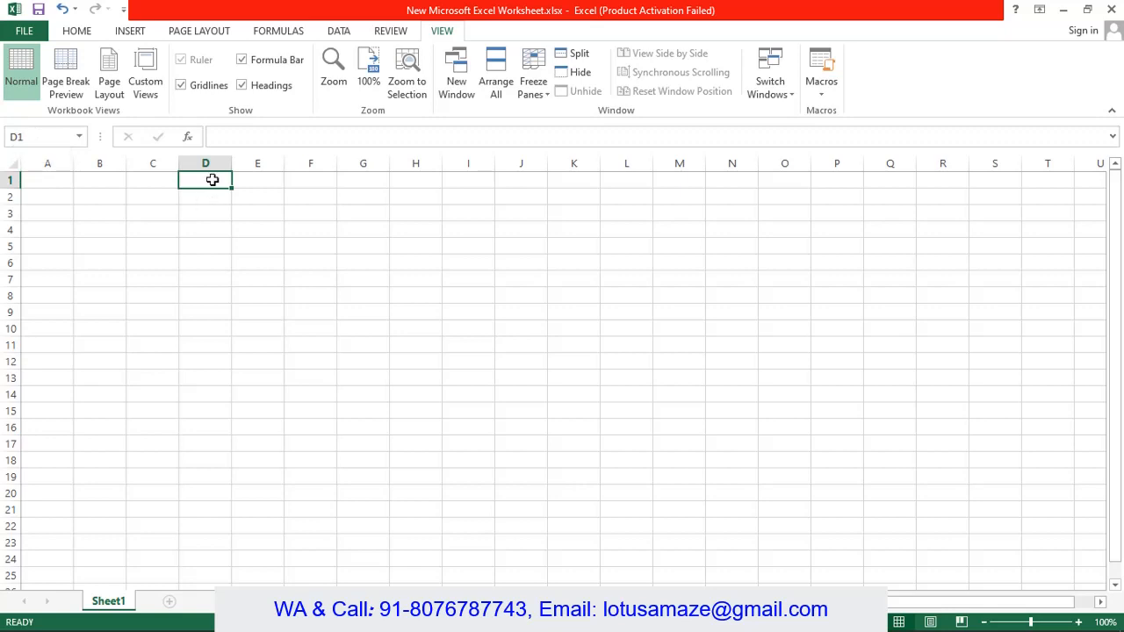
pyautogui.moveTo(233, 190)
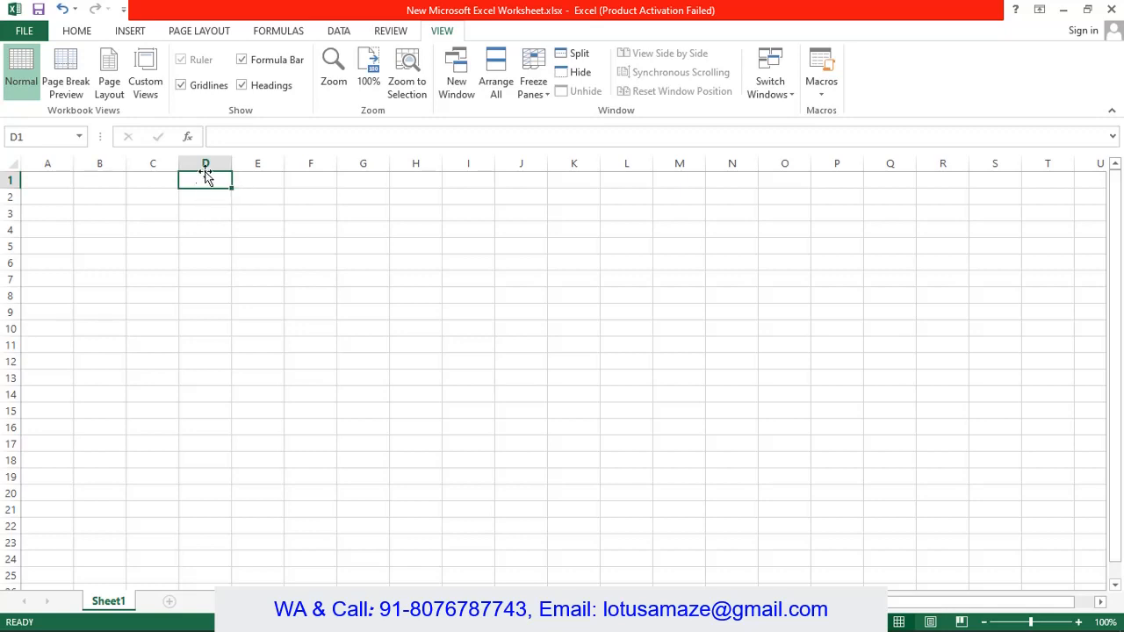
# Enter edit mode in cell D1, then show the Sheet1 tab's context menu options.
pyautogui.doubleClick(205, 179)
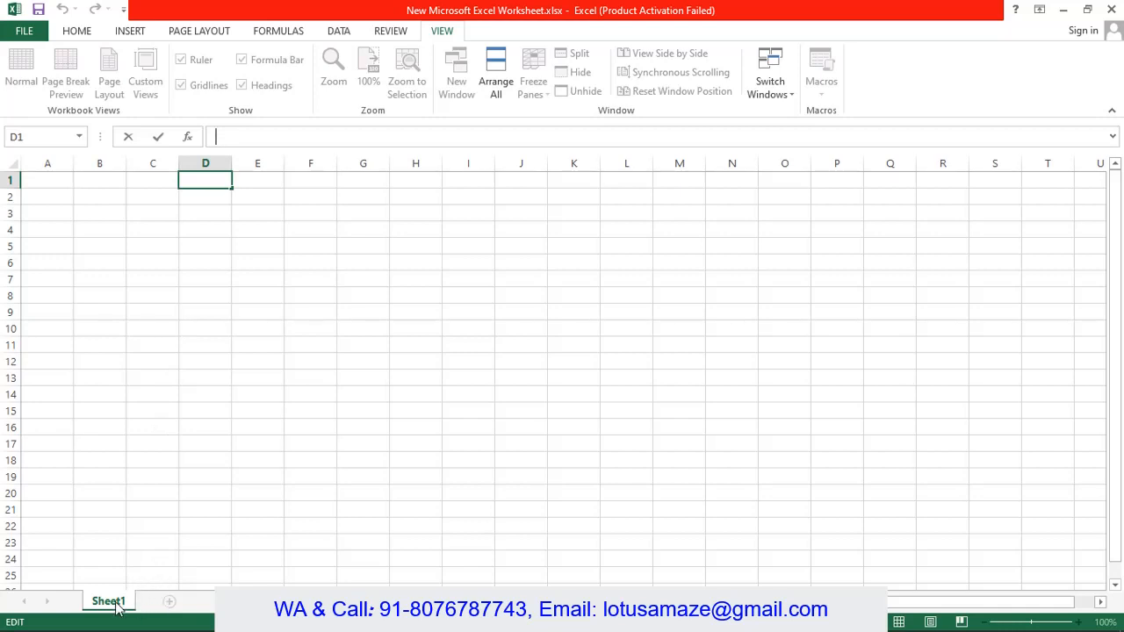
pyautogui.rightClick(108, 602)
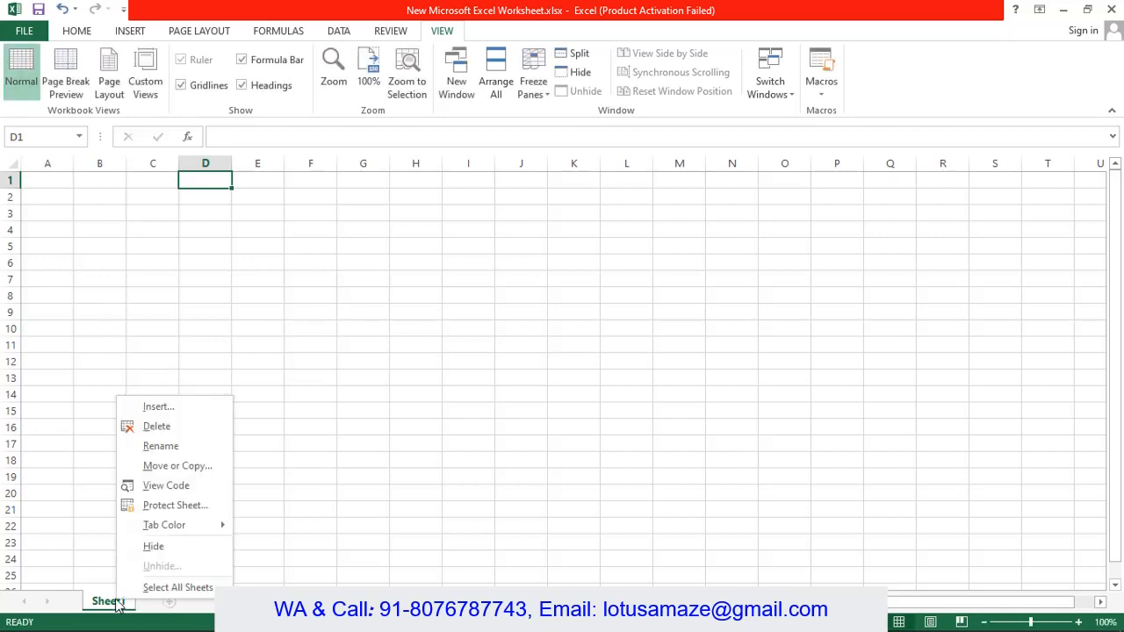